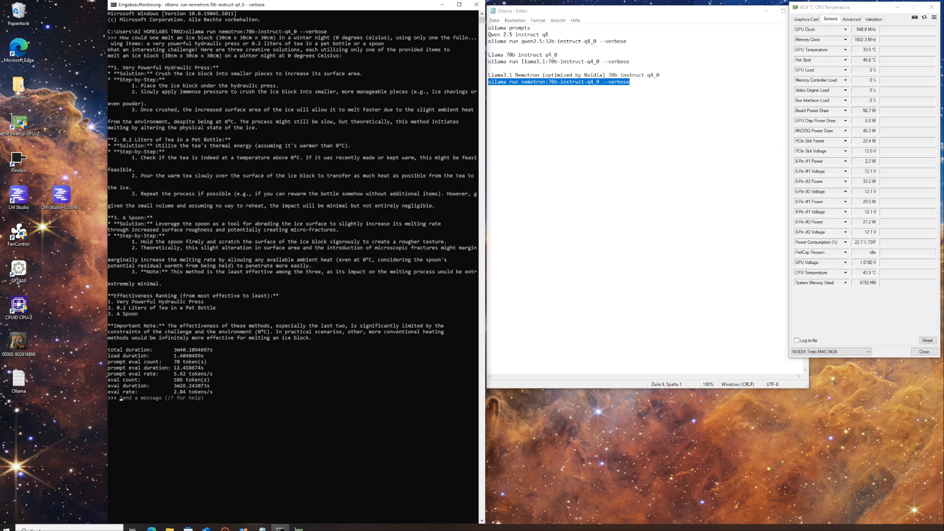
Let Nemotron 70B finish its ranked ice-melting answer and review the eval rate statistics
double_click(843, 7)
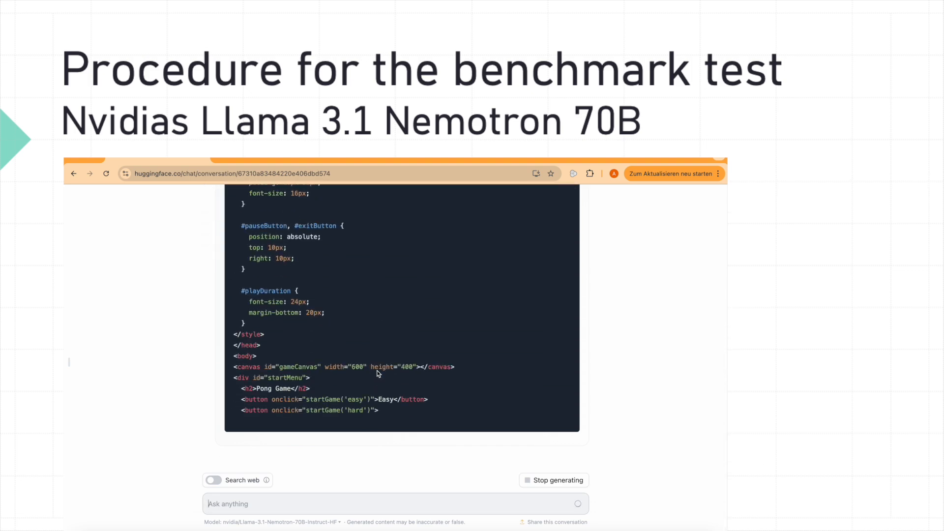
Scroll through Nemotron 70B's streaming Pong HTML code with easy and hard start options
scroll("down", 3)
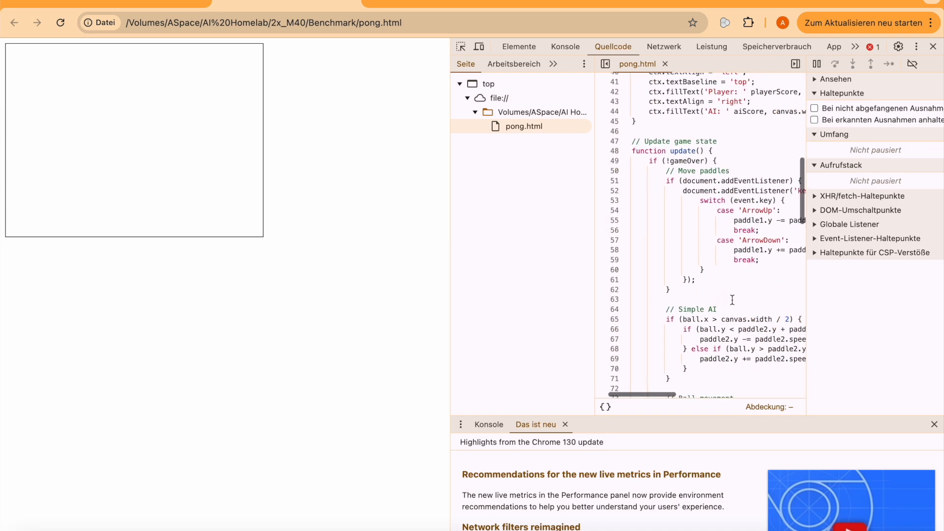
Scroll through pong.html's update function, paddle controls, AI, ball collisions and scoring
scroll("down", 3)
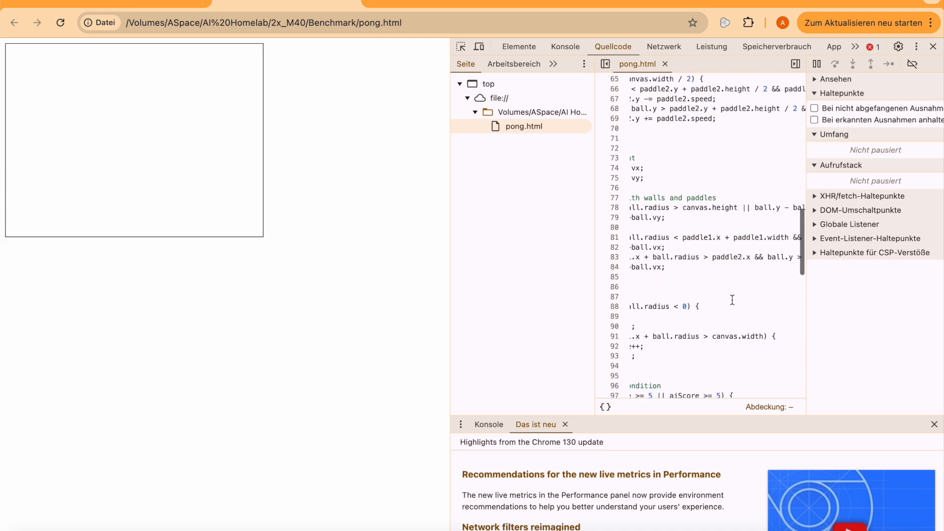